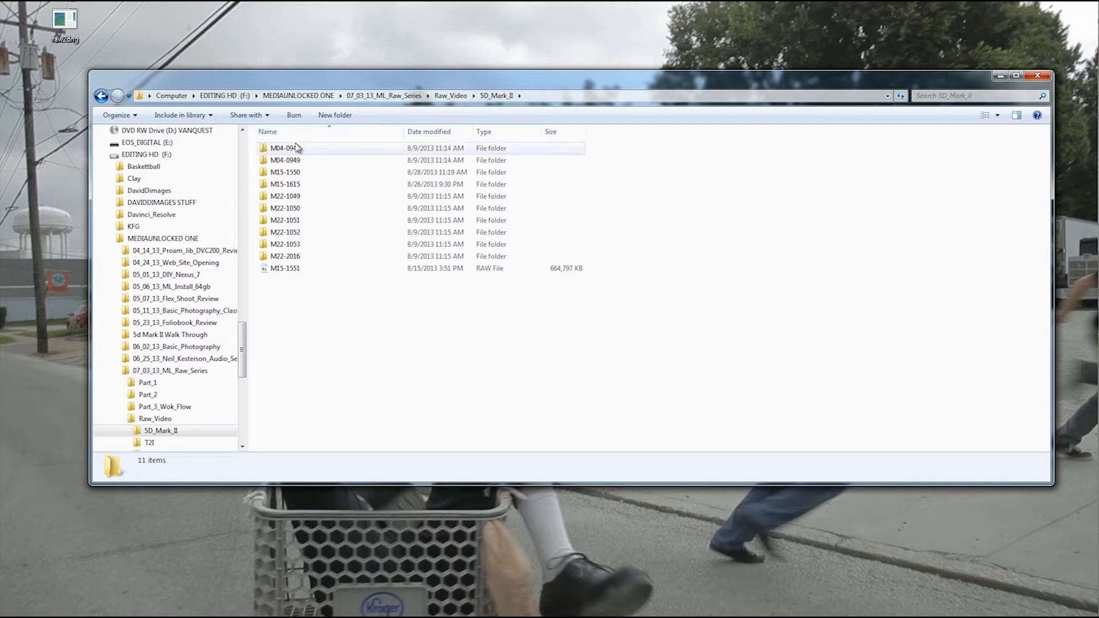
# Step: Navigate in Explorer to the 5D_Mark_II folder inside Raw_Video
pyautogui.click(294, 268)
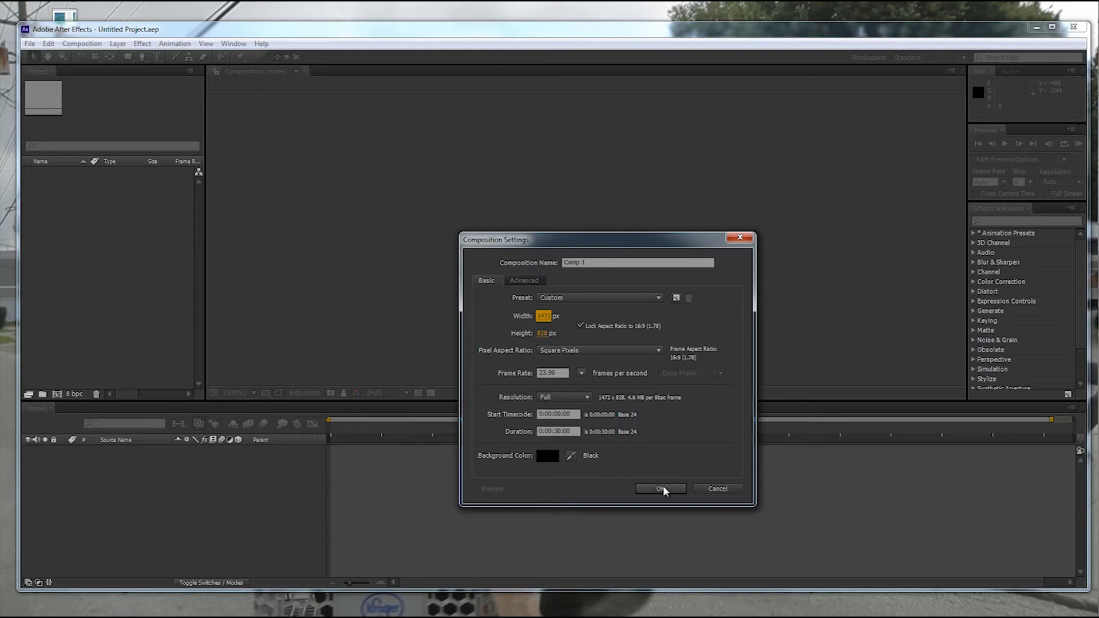
pyautogui.click(659, 489)
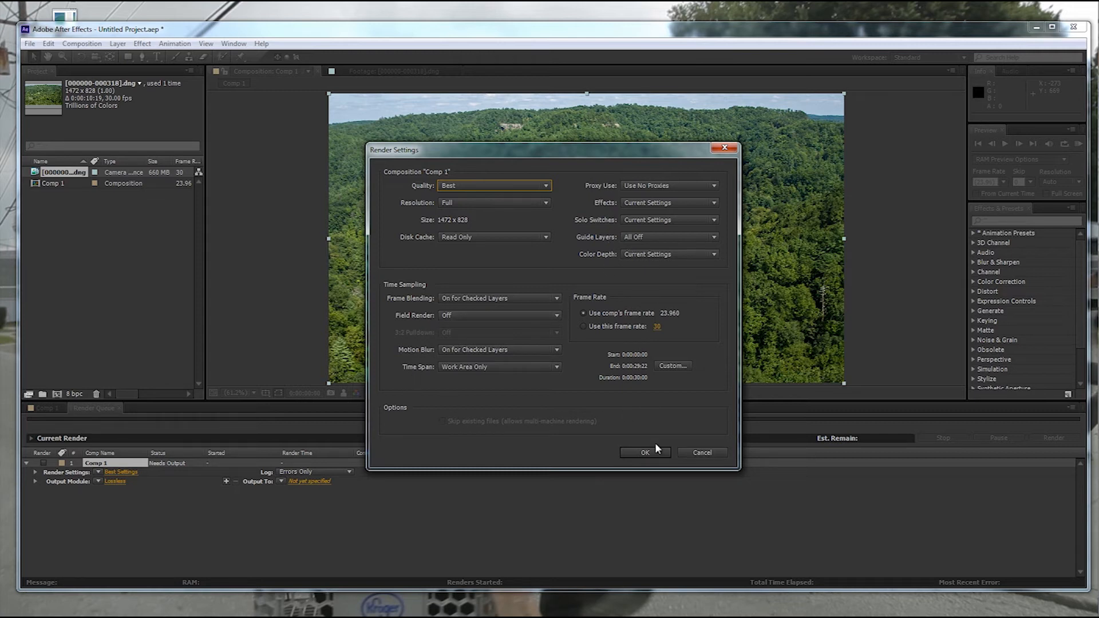
# Step: Confirm render settings at Best quality, Full resolution, composition frame rate
pyautogui.click(644, 452)
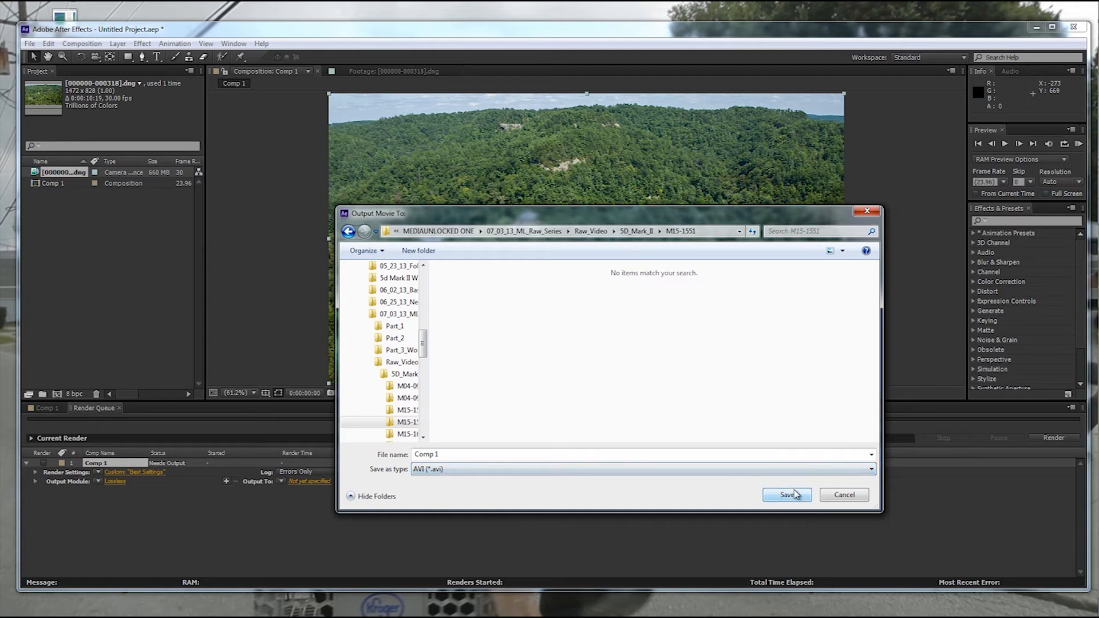
# Step: Save the render output as Comp 1 in the M15-1551 folder
pyautogui.click(786, 495)
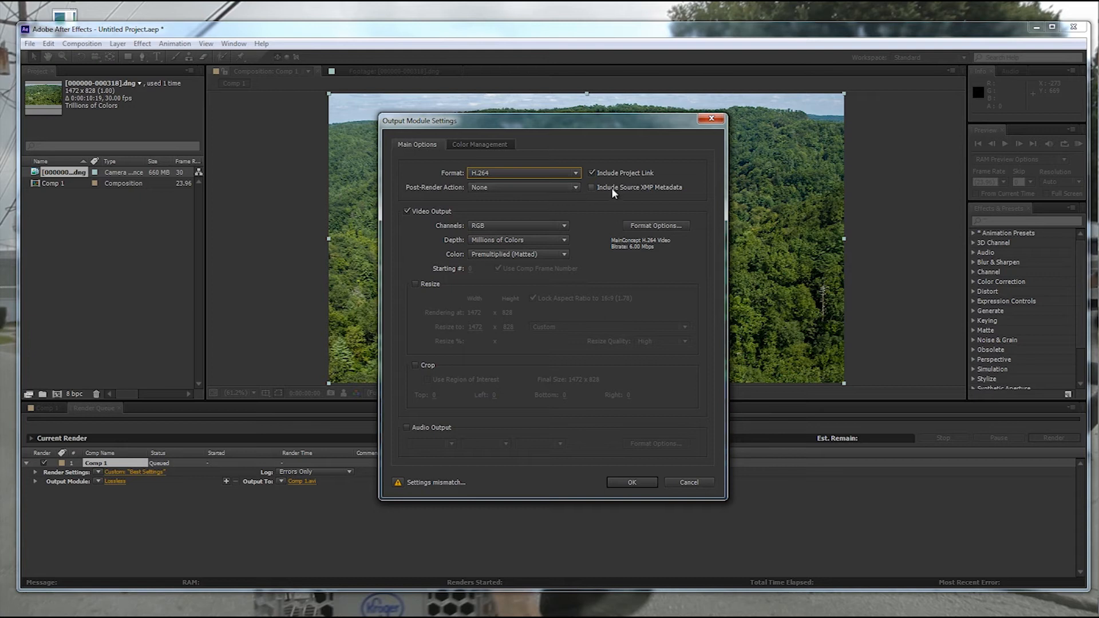
# Step: Set the output module format to H.264 with RGB at millions of colours
pyautogui.click(630, 481)
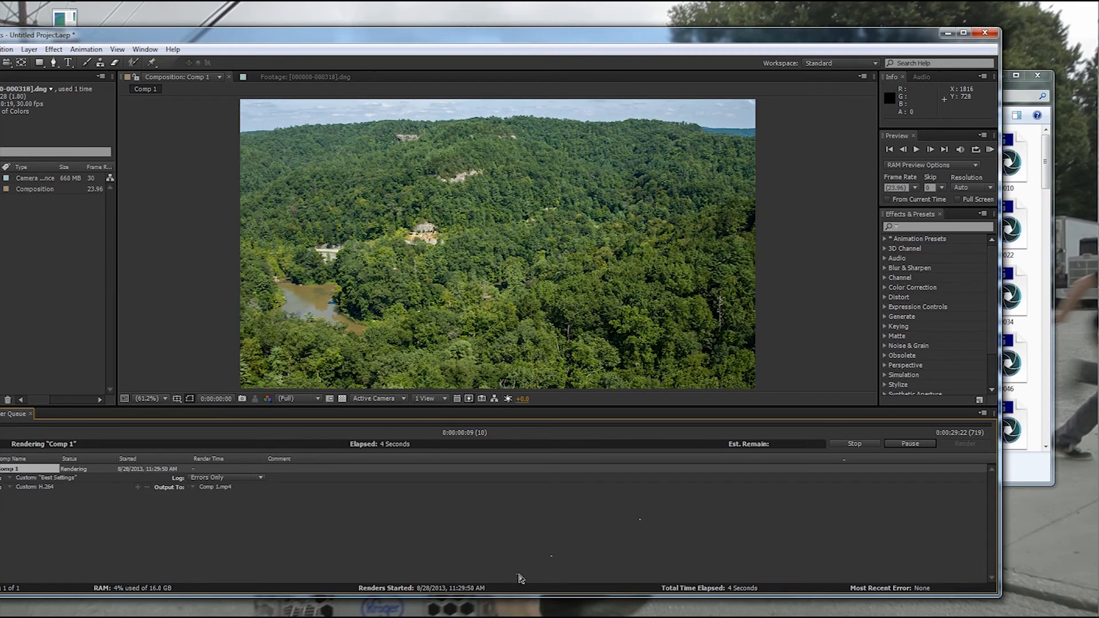